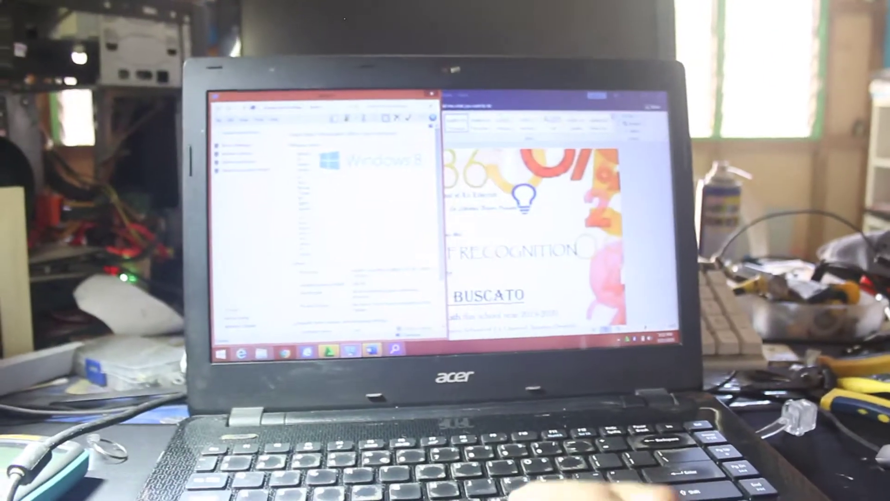
# Step: Bring up the Start menu from the taskbar once the desktop has loaded
pyautogui.click(209, 353)
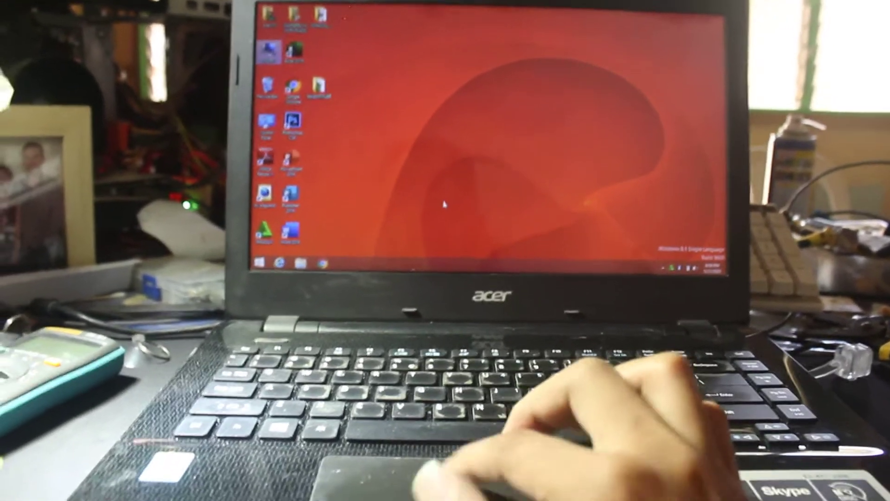
pyautogui.click(260, 262)
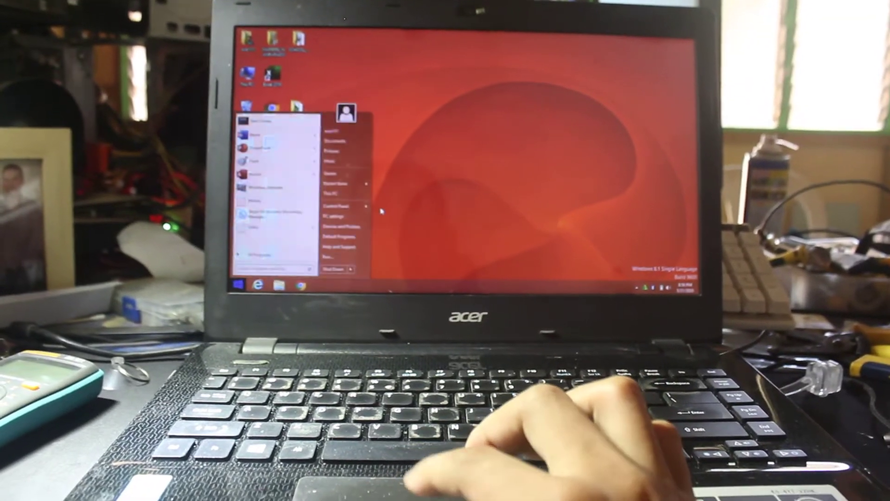